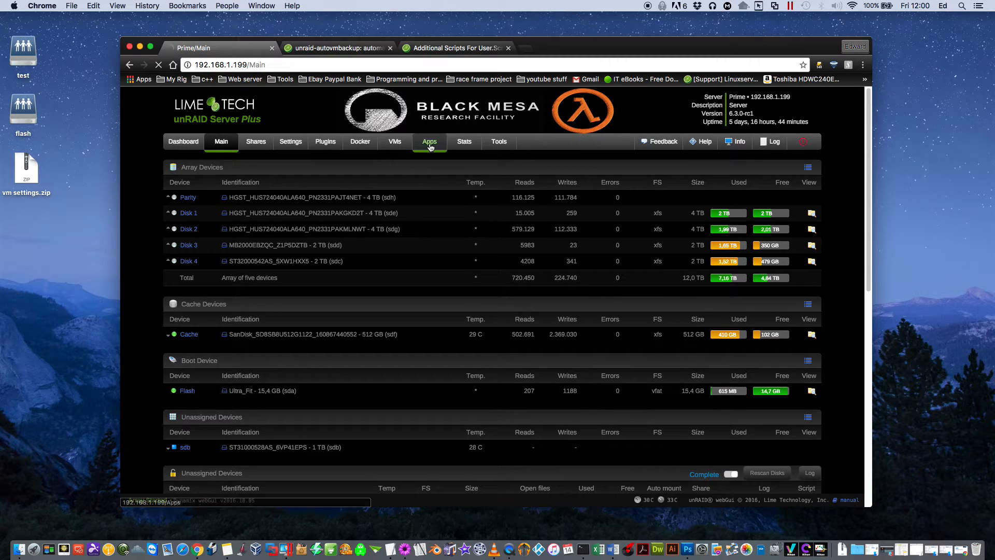
# Open the unzipped 'script' file from vm settings 2 in TextEdit.
pyautogui.click(330, 141)
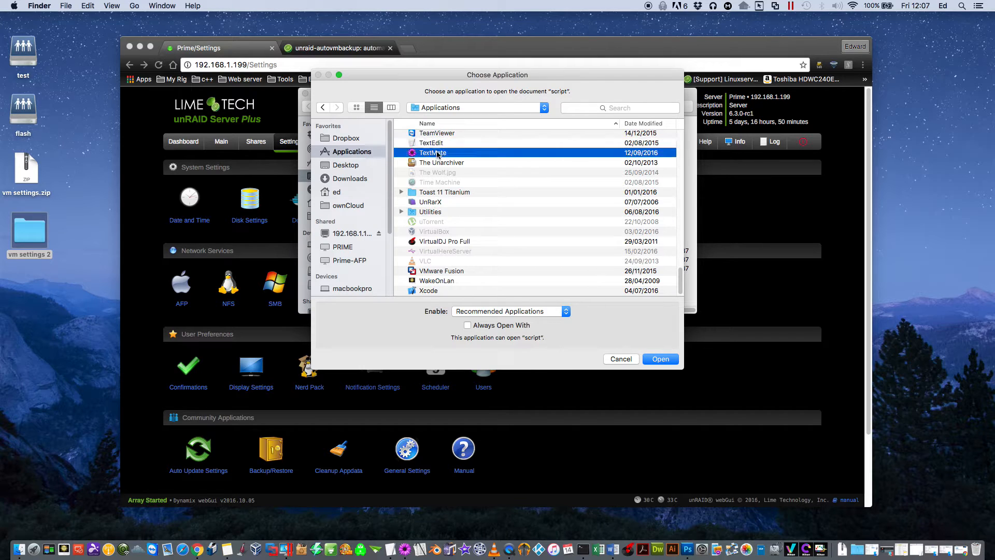
pyautogui.click(659, 359)
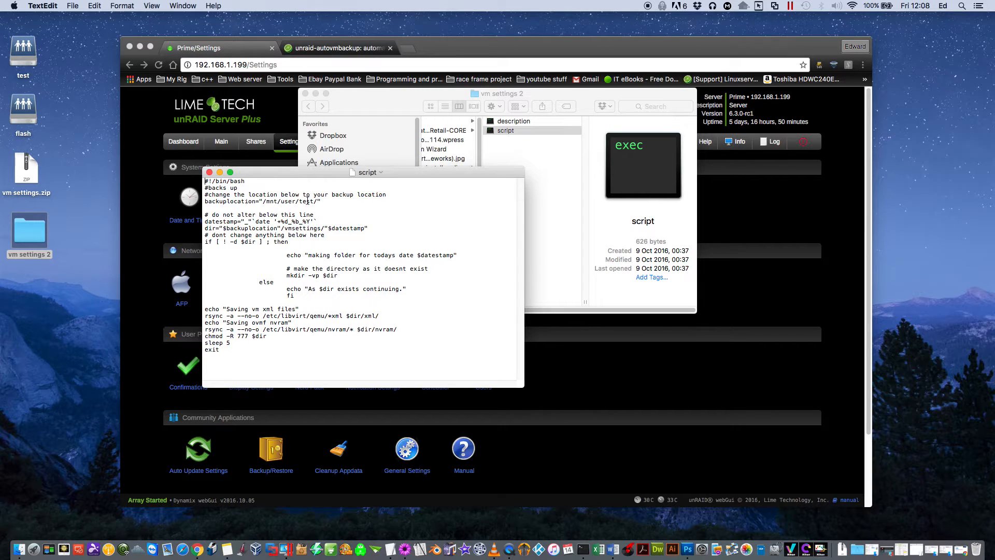
# Scroll through the backup script to check its backuplocation of /mnt/user/test/.
pyautogui.moveTo(368, 172); pyautogui.dragTo(356, 153)
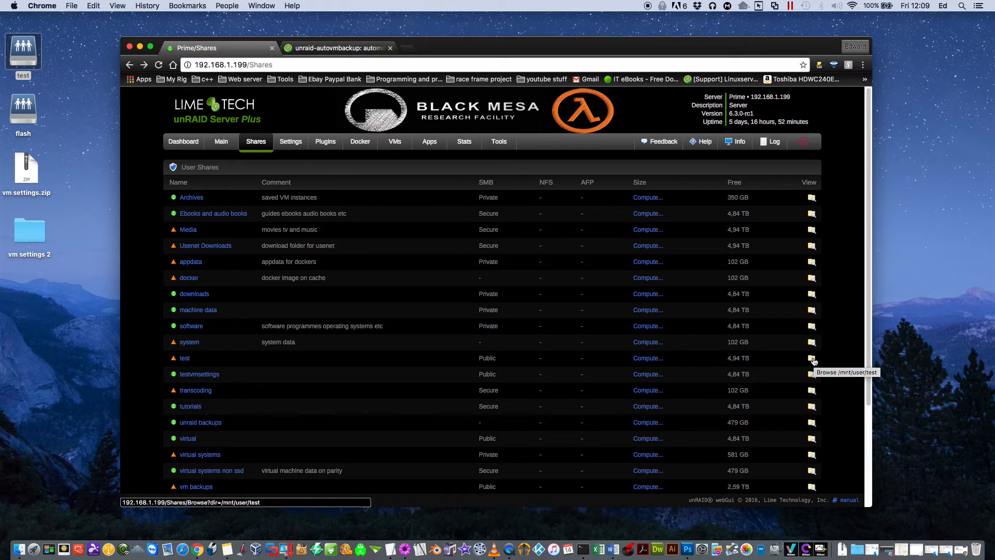
# Browse the test share to list its autobackups and manual backups folders.
pyautogui.click(812, 359)
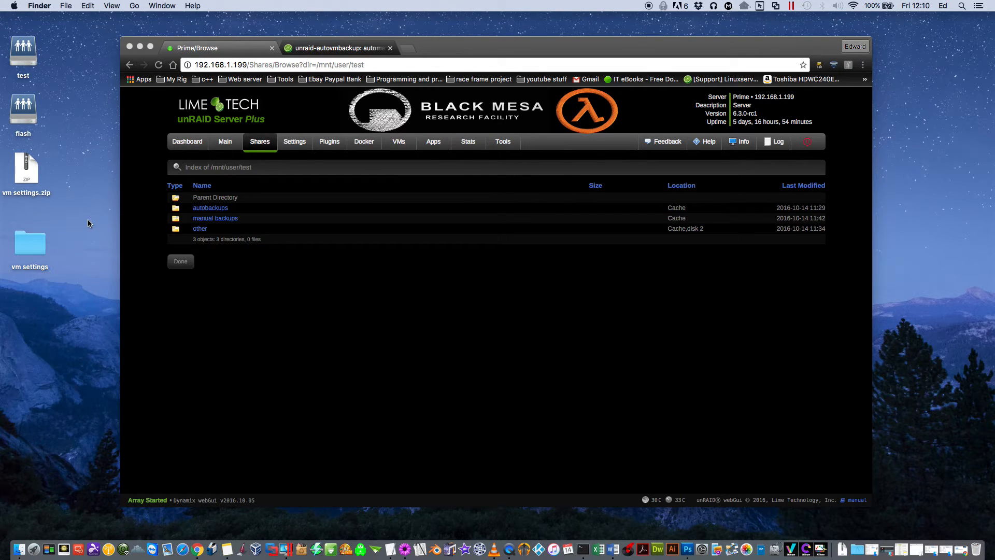
# Select the 'vm settings 2' desktop folder to rename it 'vm settings'.
pyautogui.click(294, 141)
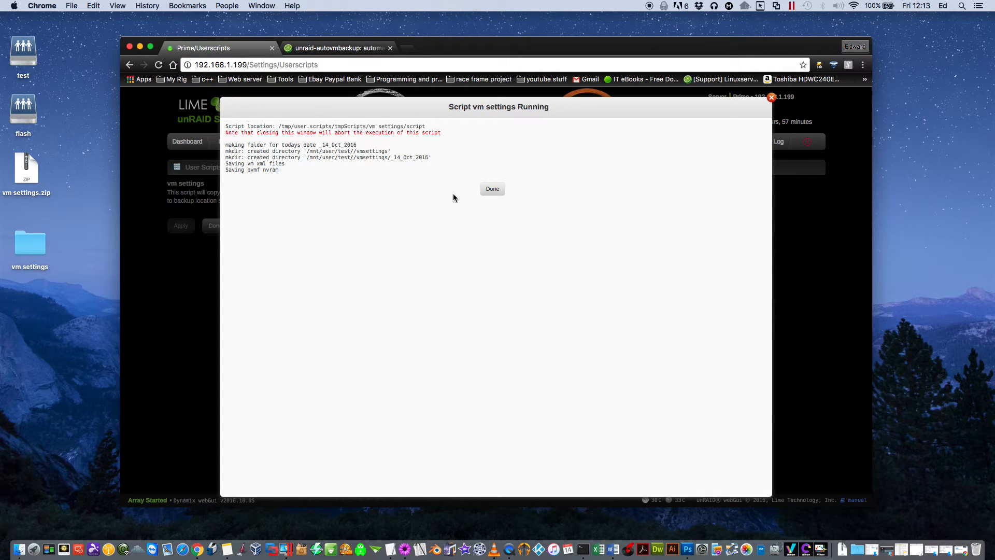
pyautogui.moveTo(492, 189)
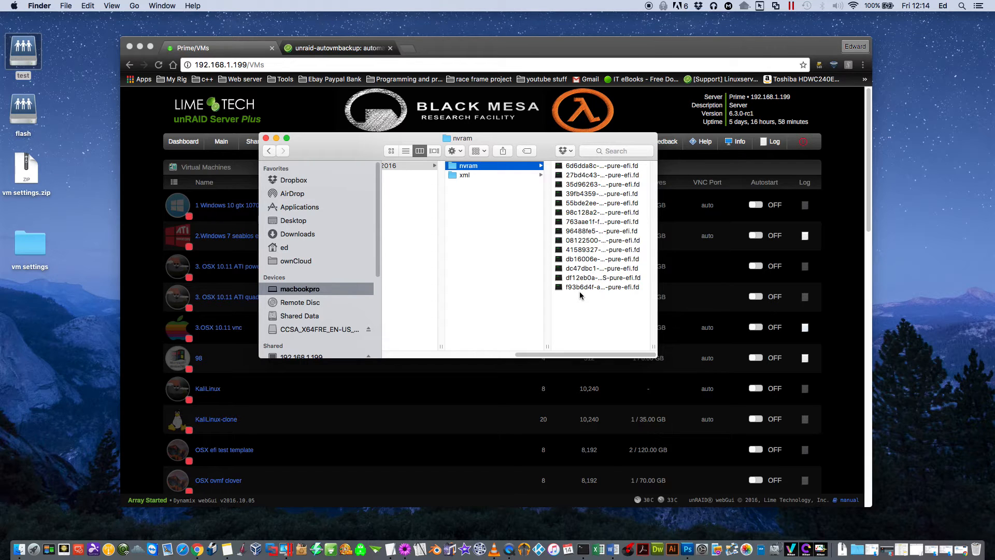
# Select the nvram subfolder in the vm settings backup to list its .fd files.
pyautogui.click(464, 174)
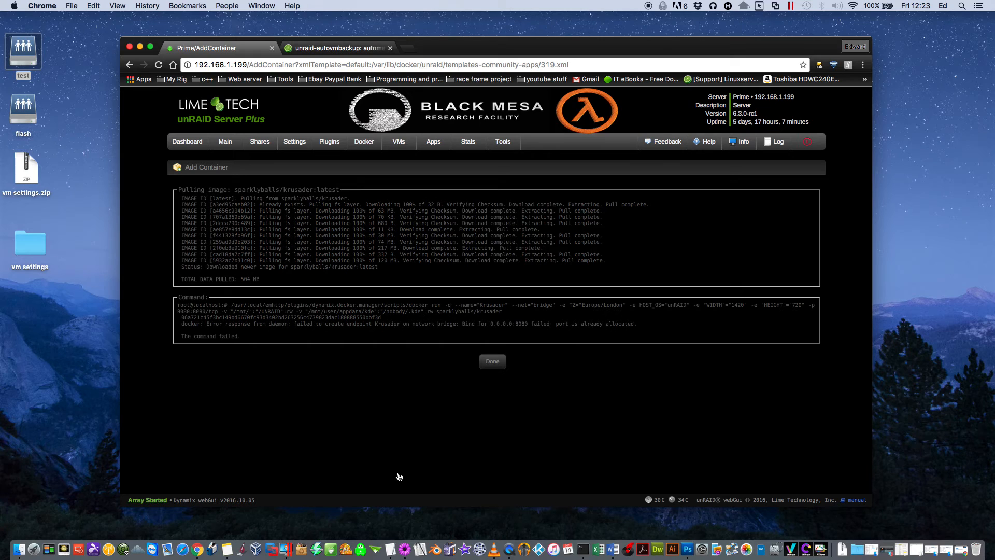
pyautogui.moveTo(497, 413)
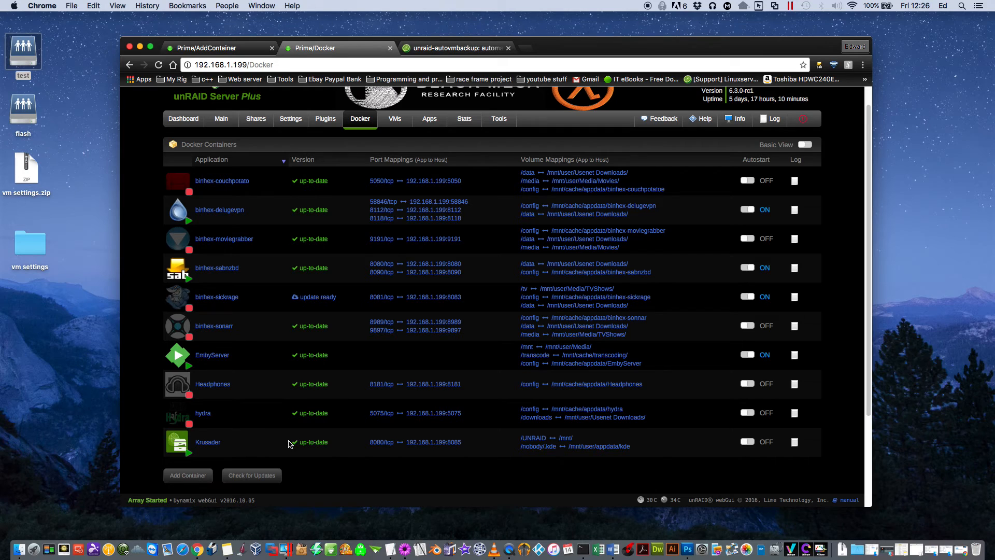
# Scroll the Krusader template to reach the host port setting for 8085.
pyautogui.scroll(-3)
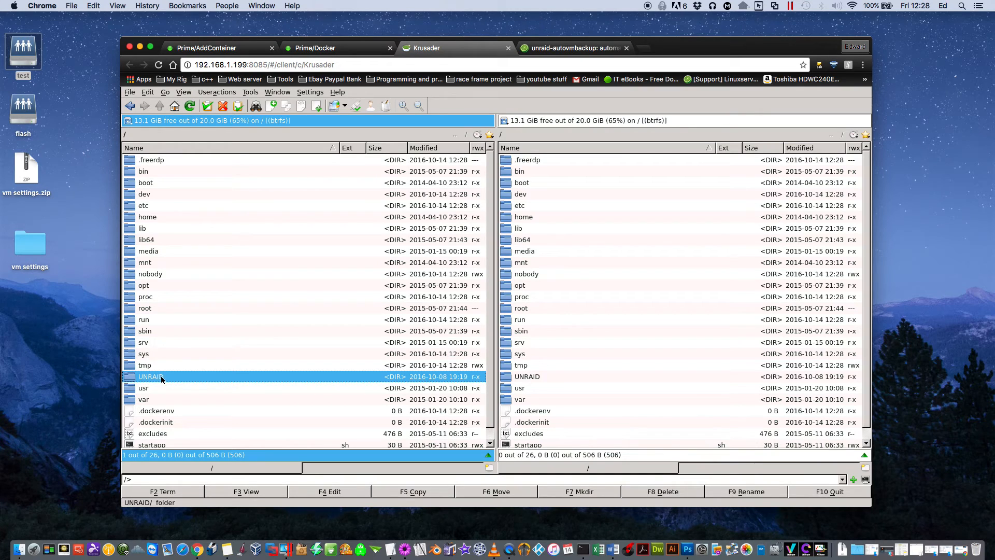
# Double-click the UNRAID folder in Krusader's left pane to reach the user shares.
pyautogui.doubleClick(151, 376)
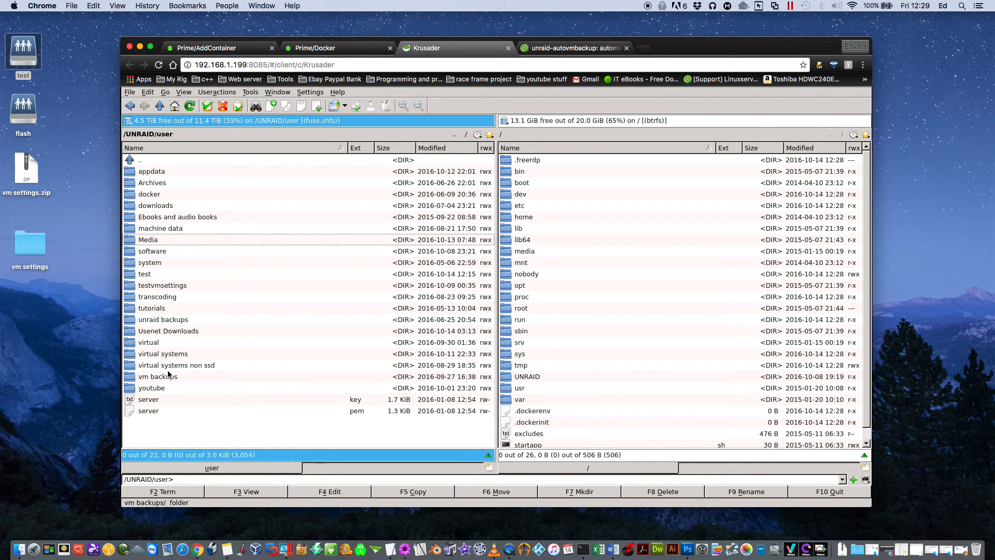